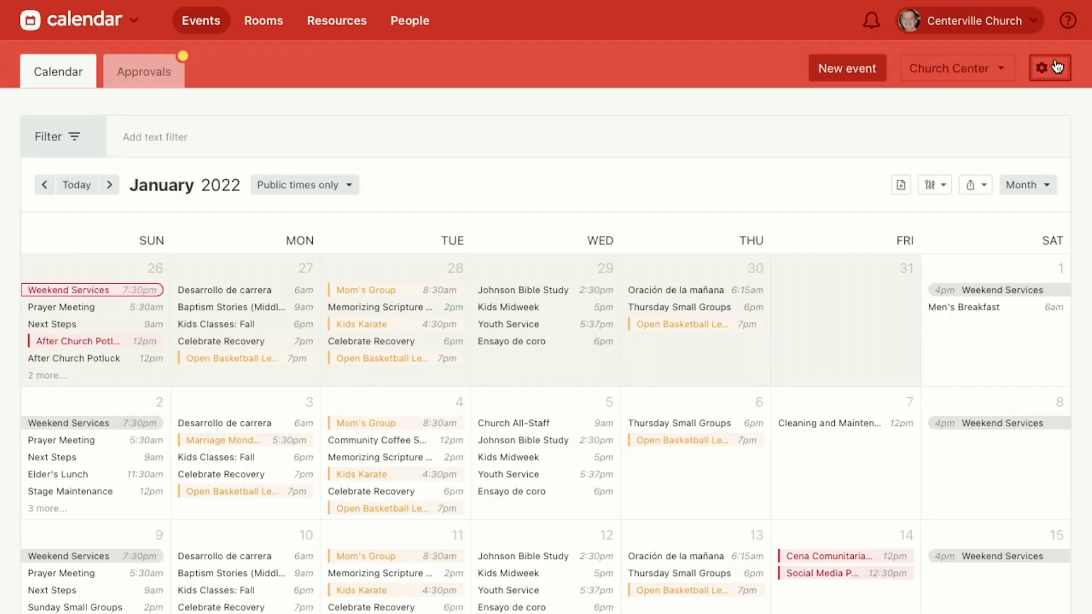
Step: Open the Tags page from the calendar's settings gear menu
left_click(1051, 67)
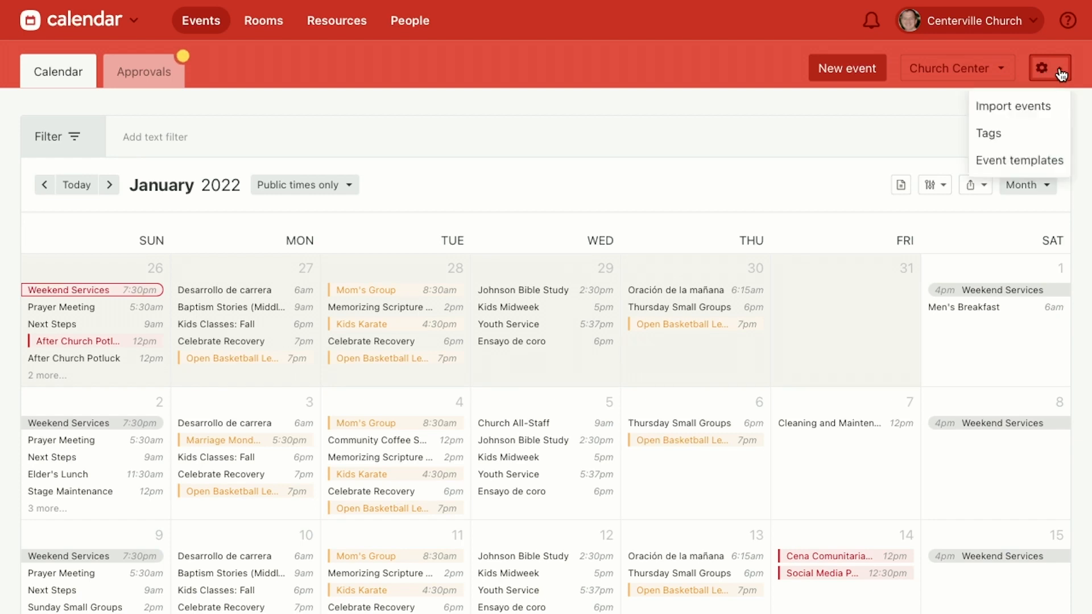
mouse_move(1019, 133)
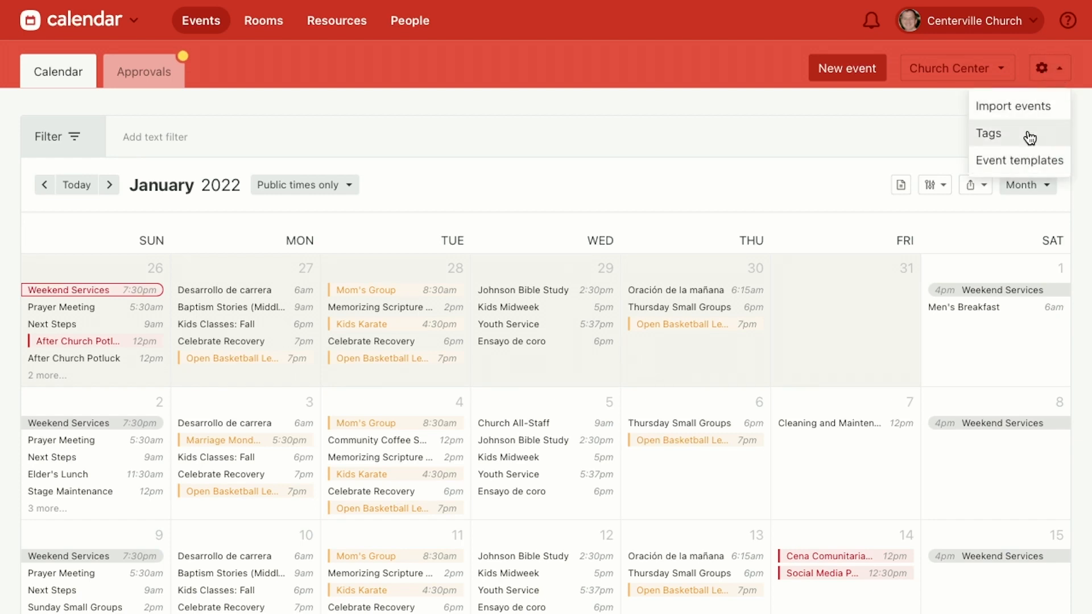
left_click(987, 133)
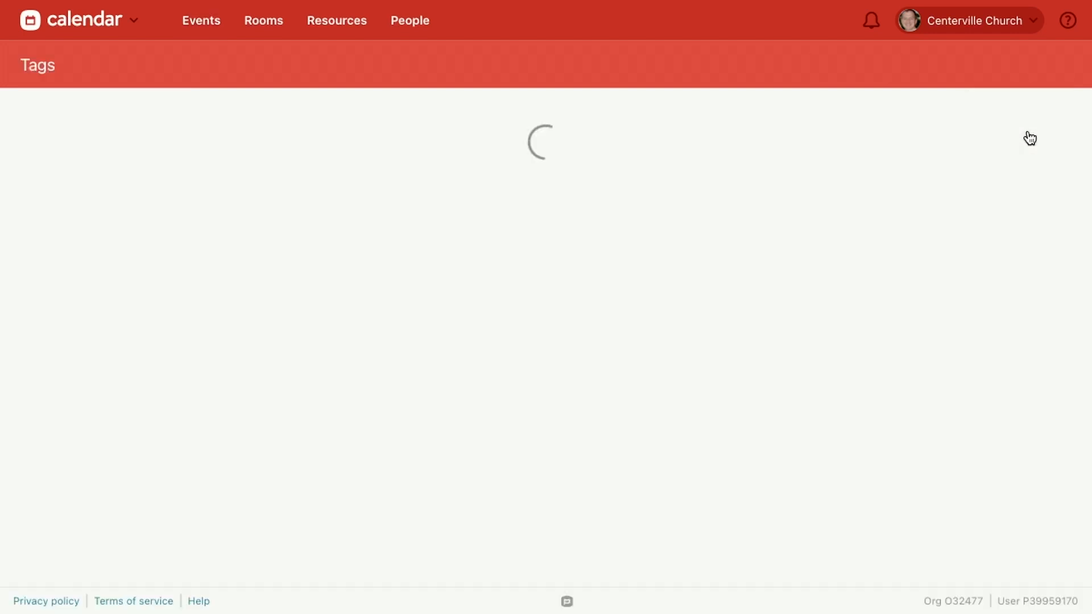